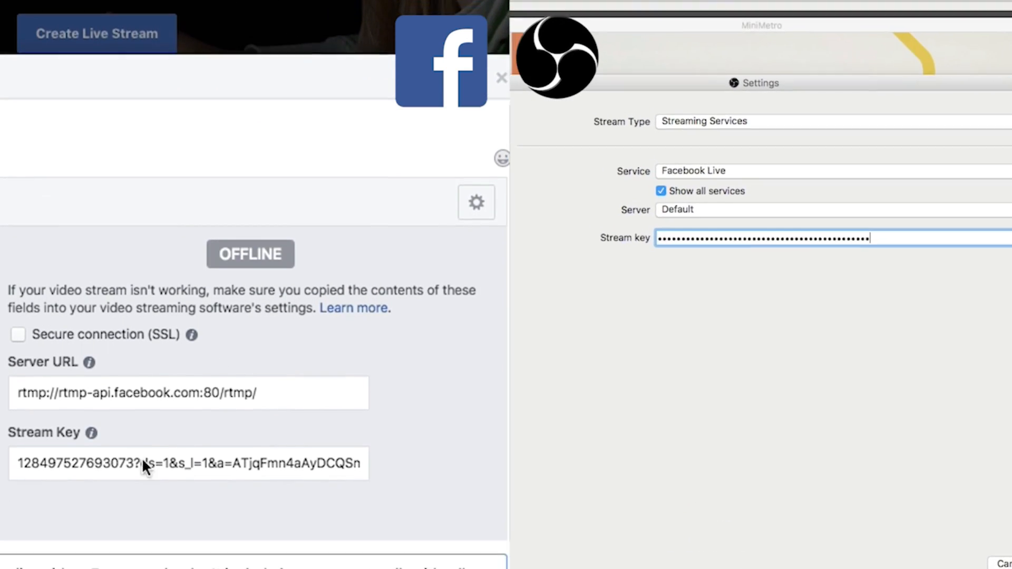
Enter the Facebook stream key in the stream settings and return to the Mini Metro preview
{"action": "scroll", "scroll_direction": "down", "scroll_amount": 3}
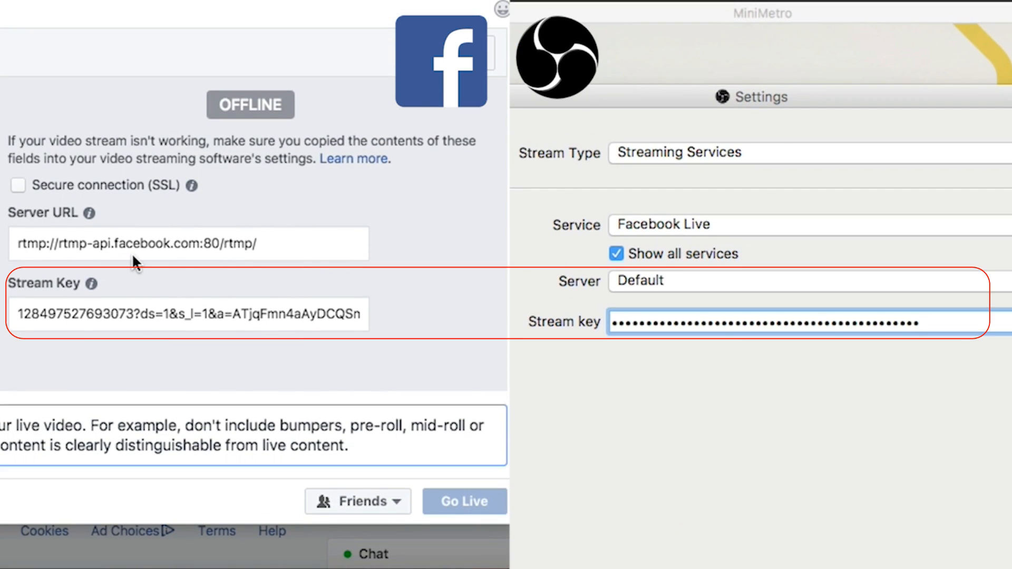
{"action": "left_click", "coordinate": [96, 168]}
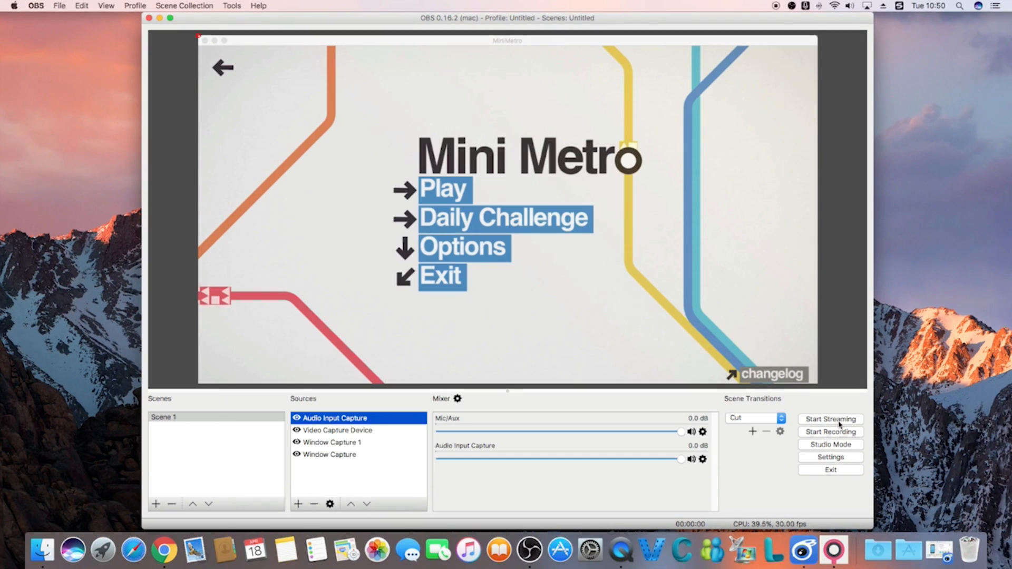
Start streaming, then reveal the Windows, OSX and Linux download buttons on obsproject.com
{"action": "left_click", "coordinate": [829, 418]}
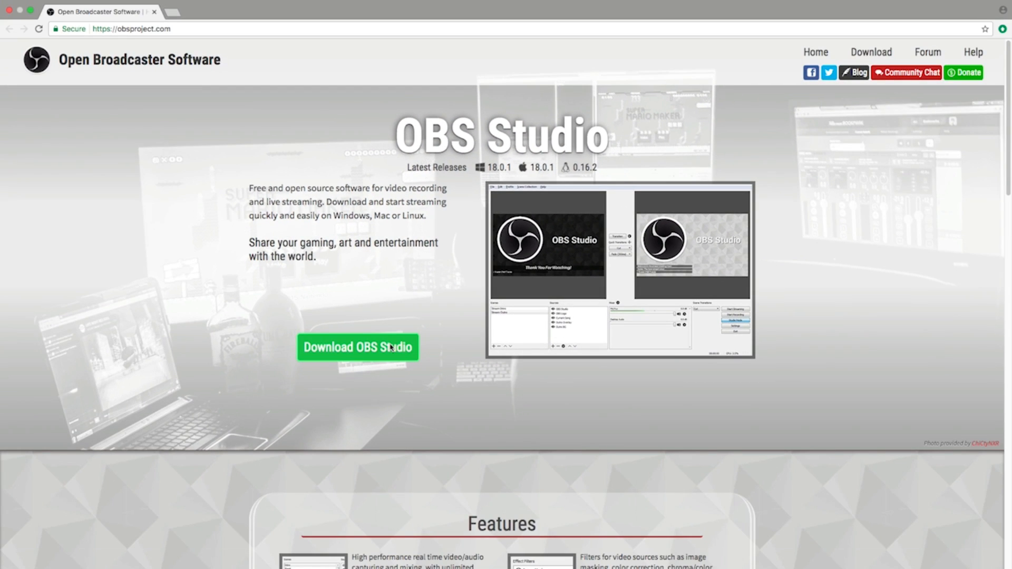
{"action": "left_click", "coordinate": [358, 346]}
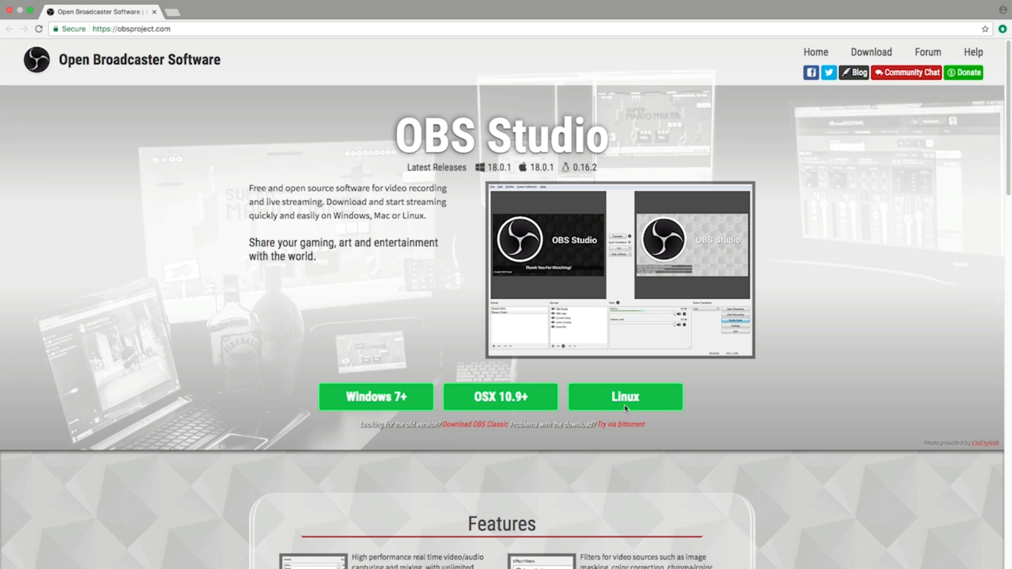
{"action": "mouse_move", "coordinate": [628, 408]}
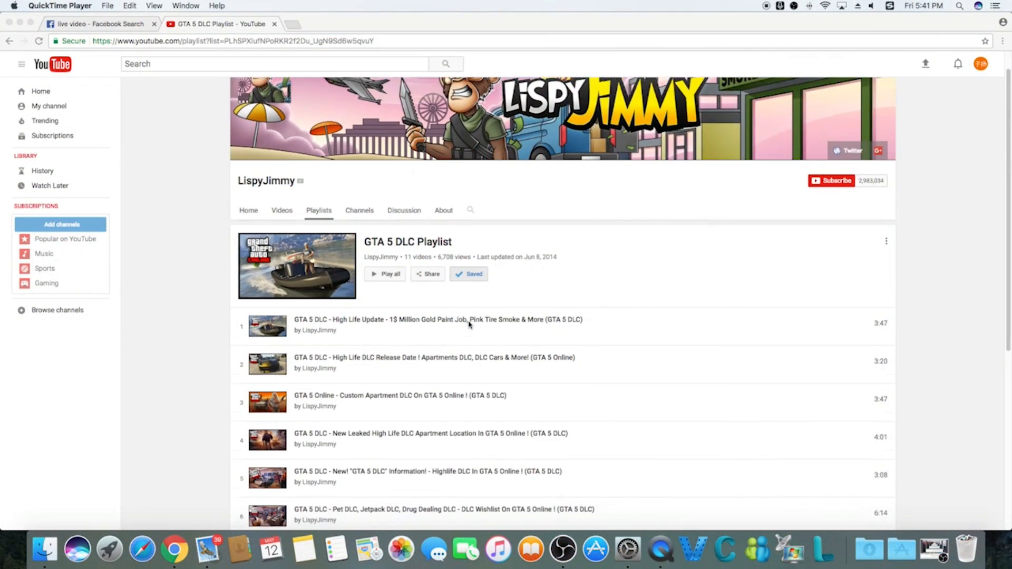
Request removal of Scene 1, then answer No to keep the scene with its Window Capture source
{"action": "scroll", "scroll_direction": "down", "scroll_amount": 3}
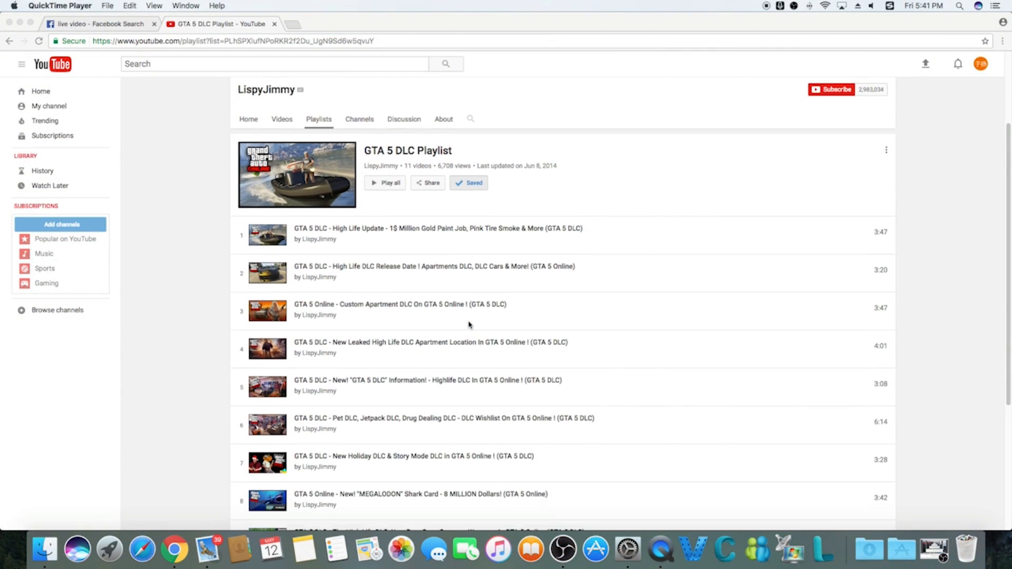
{"action": "scroll", "scroll_direction": "down", "scroll_amount": 3}
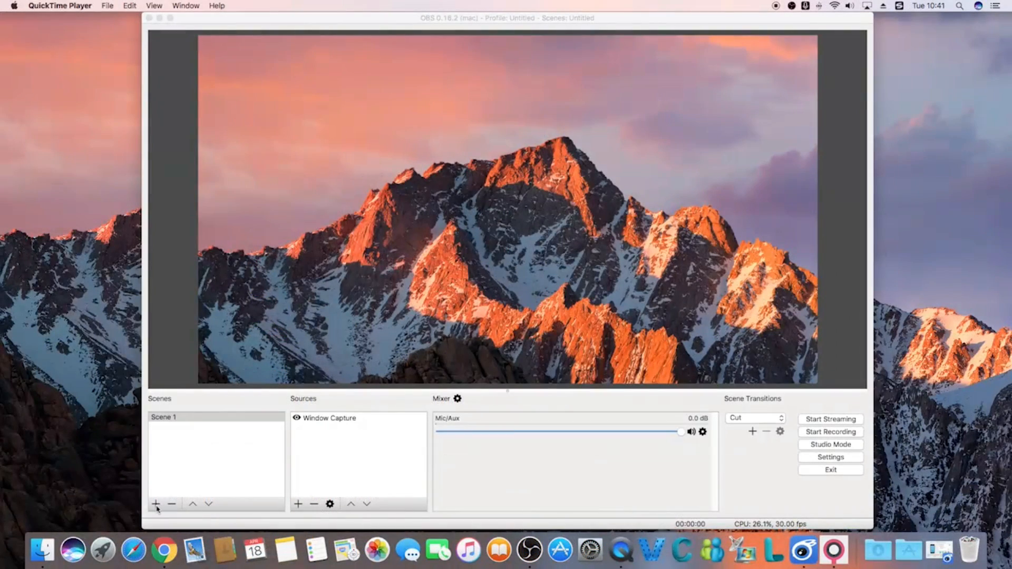
{"action": "left_click", "coordinate": [156, 504]}
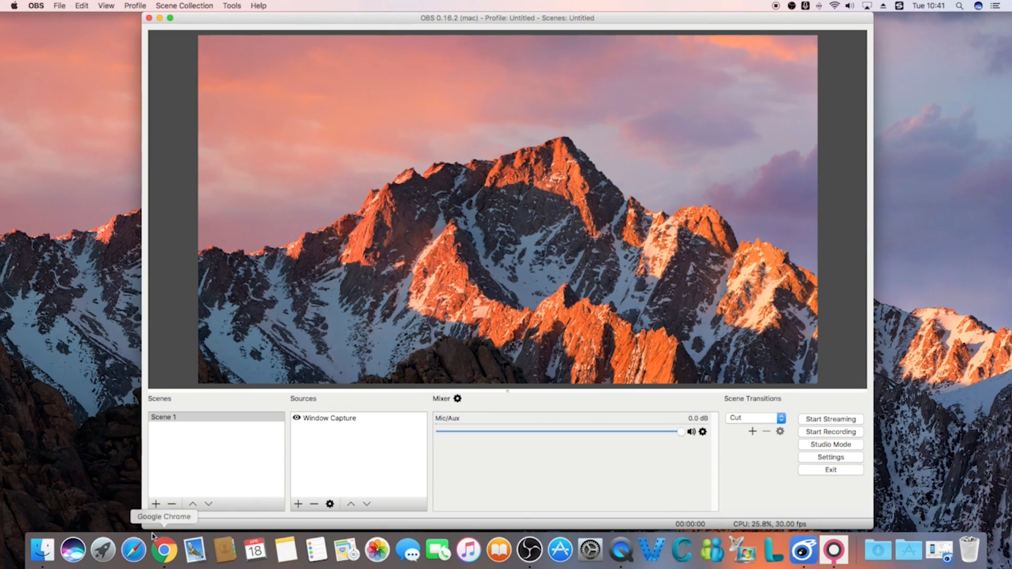
{"action": "left_click", "coordinate": [171, 503]}
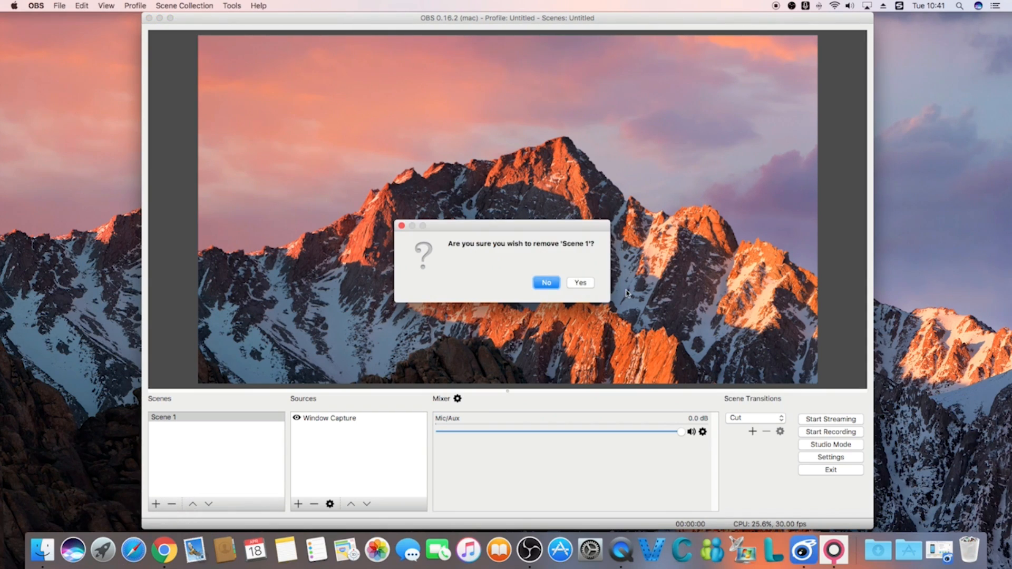
{"action": "left_click", "coordinate": [545, 283]}
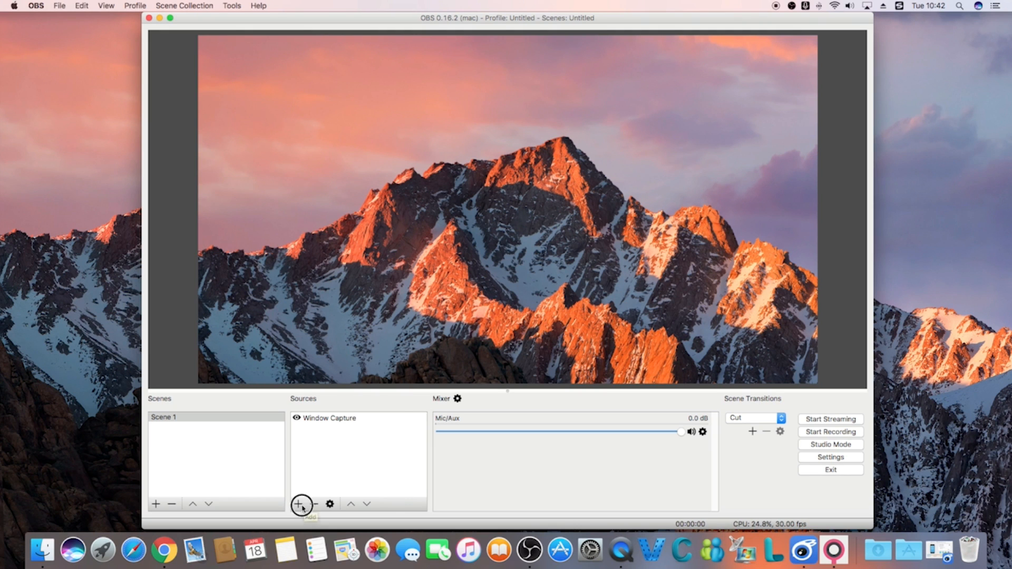
Add source Window Capture 1 capturing the [MiniMetro] MiniMetro window
{"action": "left_click", "coordinate": [301, 505]}
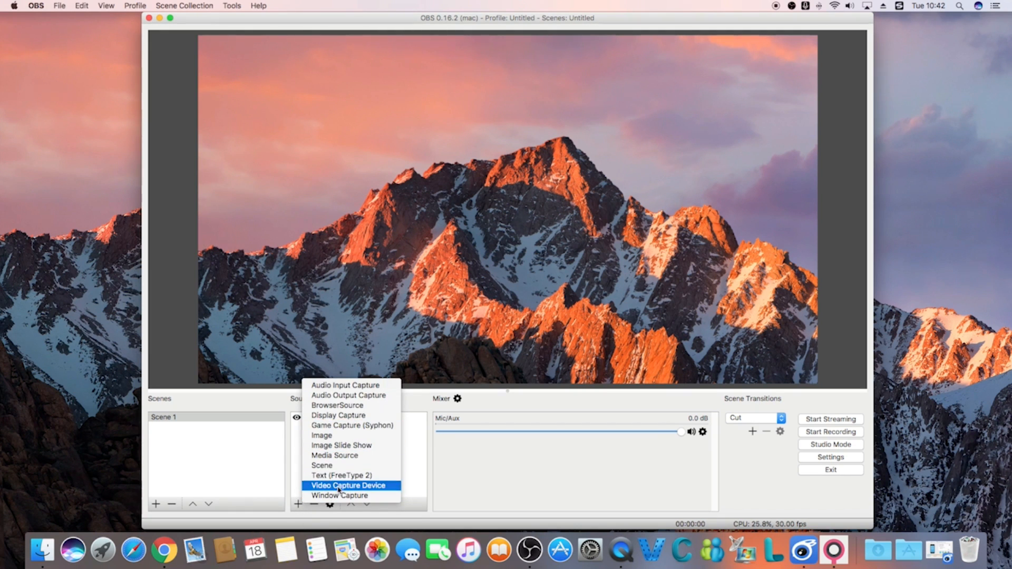
{"action": "mouse_move", "coordinate": [338, 495]}
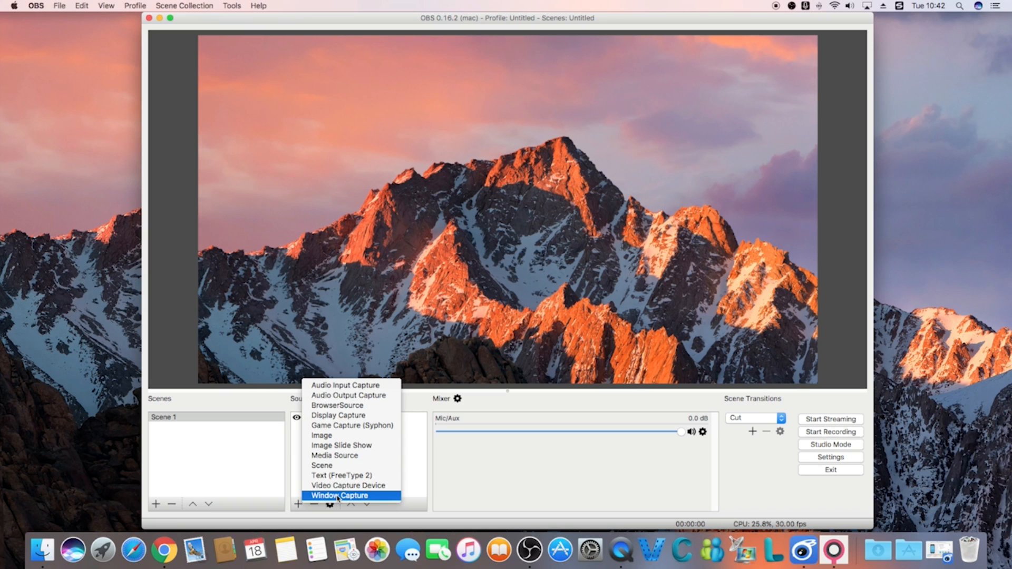
{"action": "left_click", "coordinate": [339, 496]}
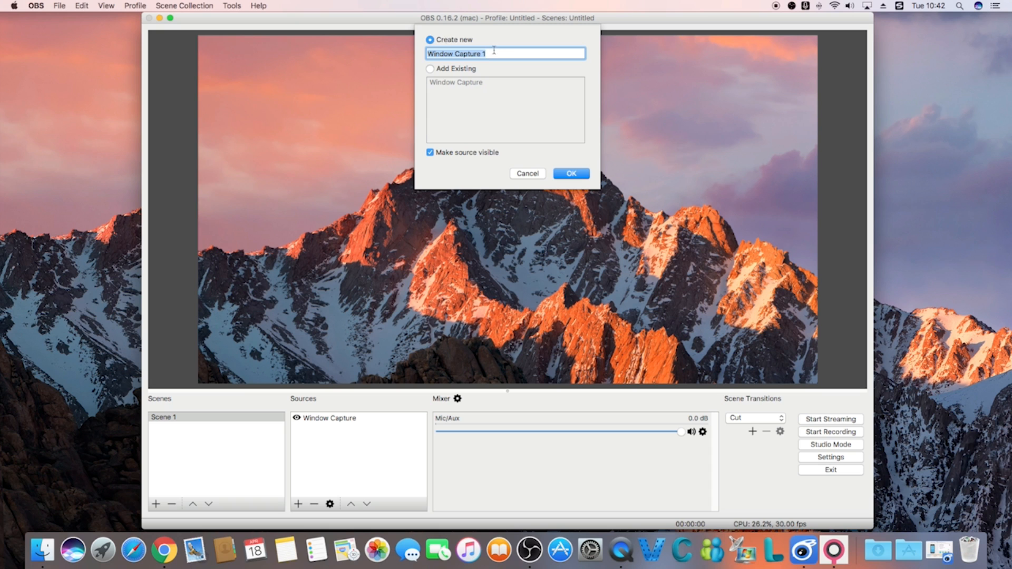
{"action": "left_click", "coordinate": [569, 173]}
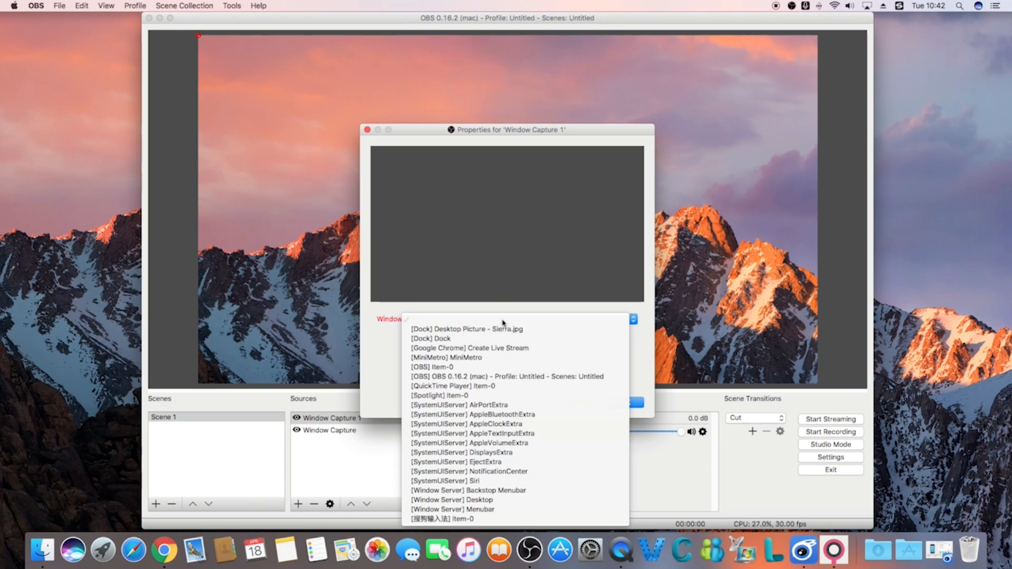
{"action": "left_click", "coordinate": [446, 357]}
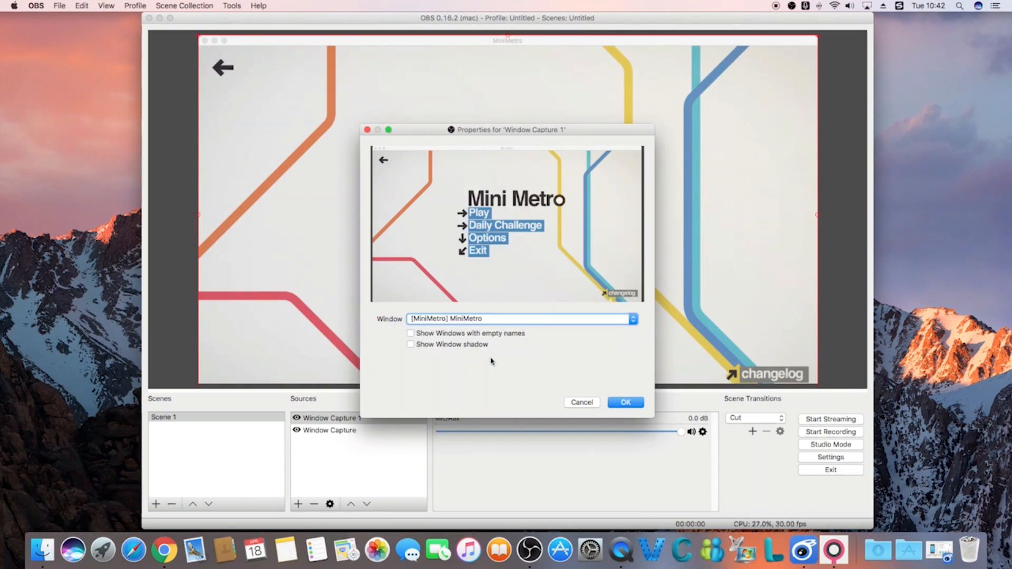
{"action": "left_click", "coordinate": [624, 402]}
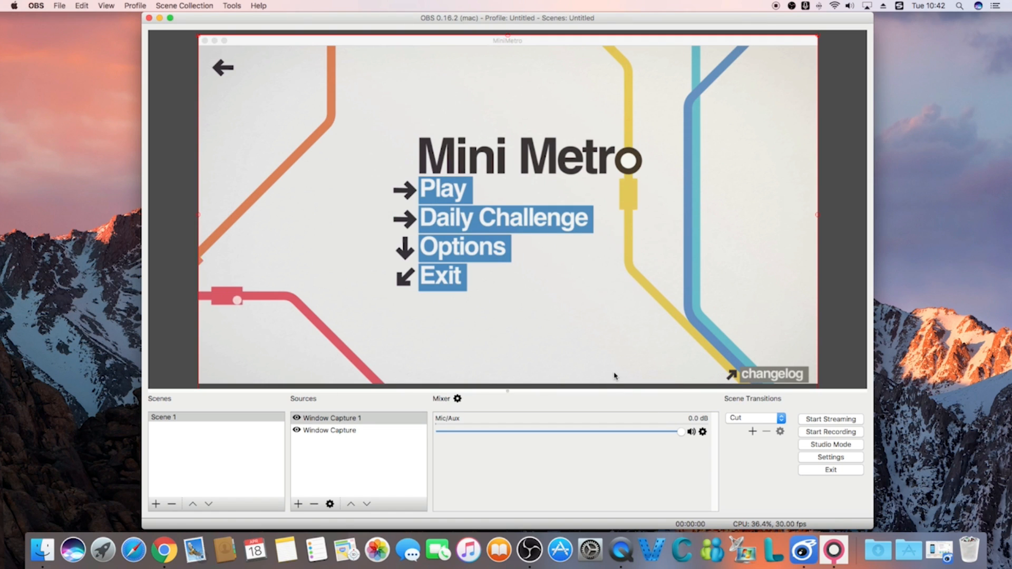
Add a webcam video capture device source and shrink it into the game's top-left corner
{"action": "left_click", "coordinate": [297, 504]}
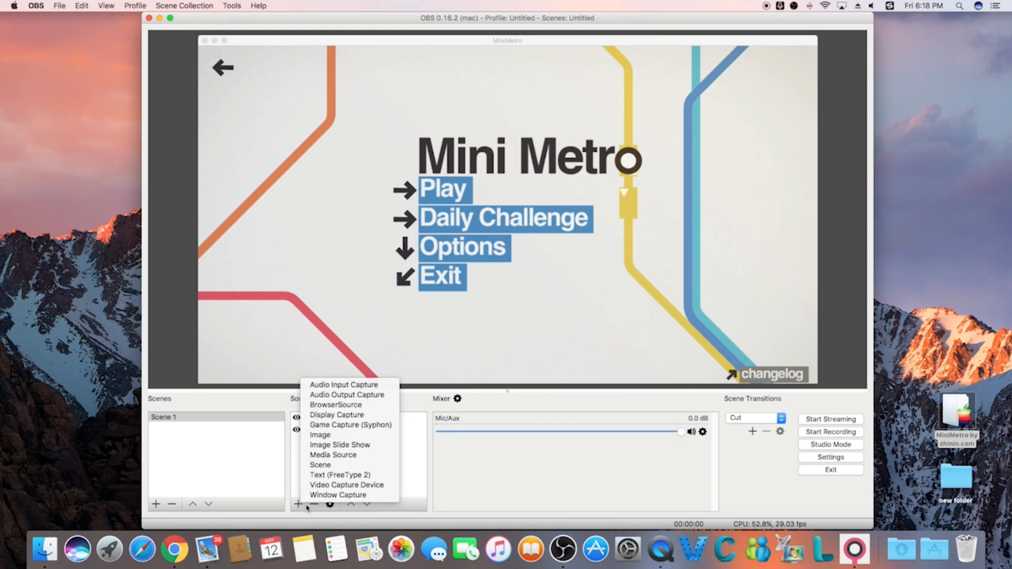
{"action": "left_click", "coordinate": [347, 485]}
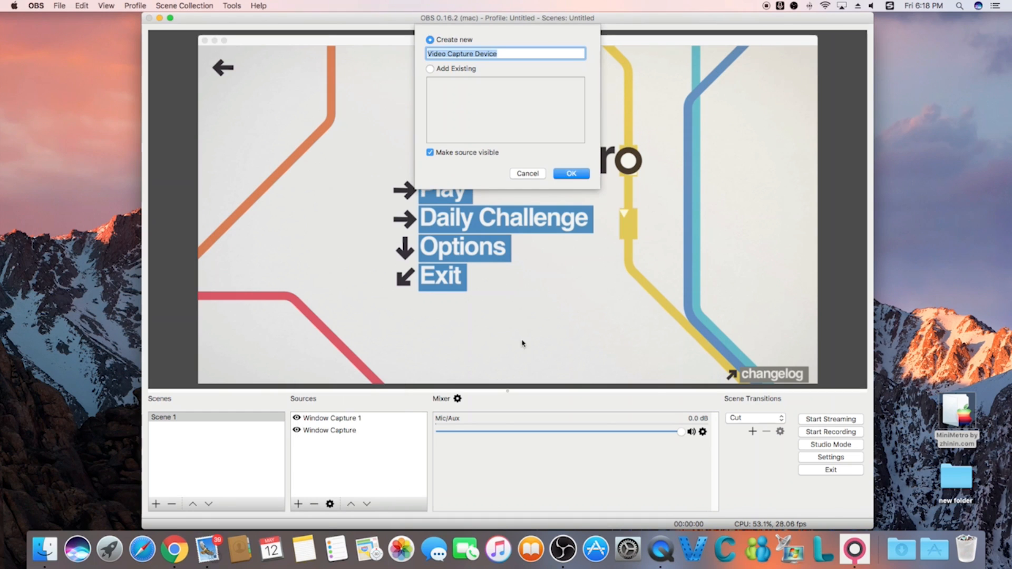
{"action": "left_click", "coordinate": [570, 173]}
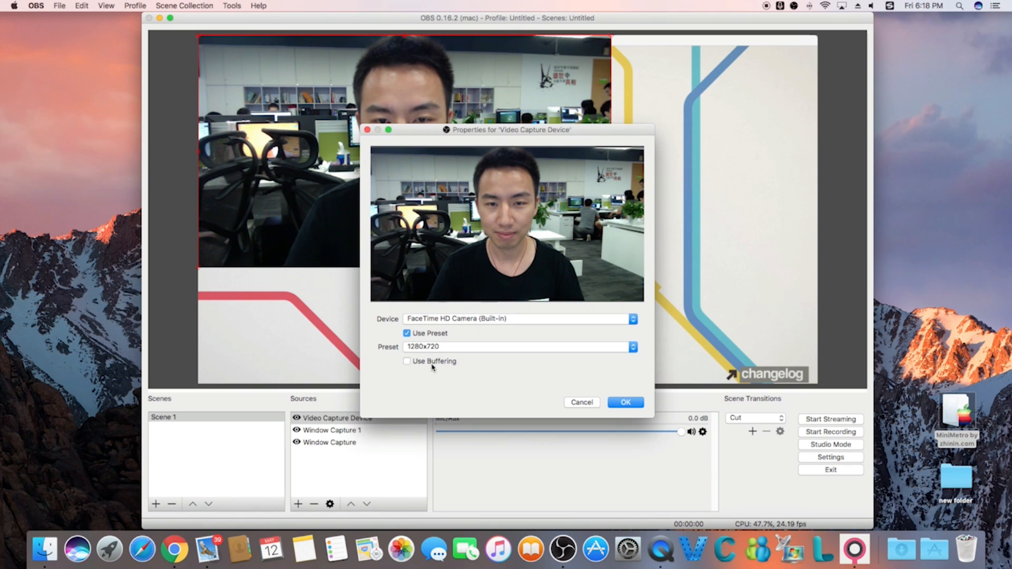
{"action": "left_click", "coordinate": [624, 401]}
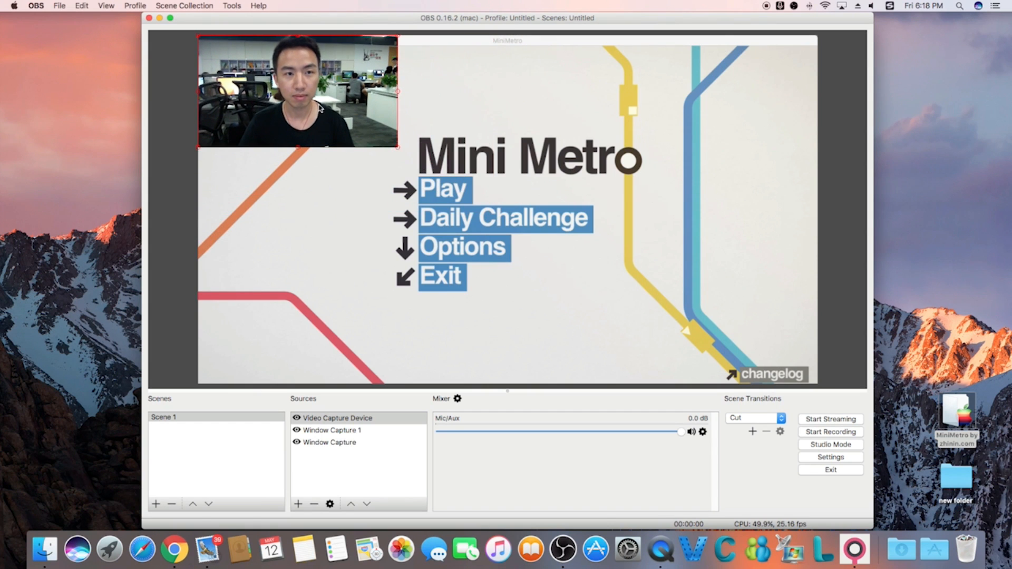
{"action": "left_click_drag", "start_coordinate": [298, 90], "coordinate": [717, 329]}
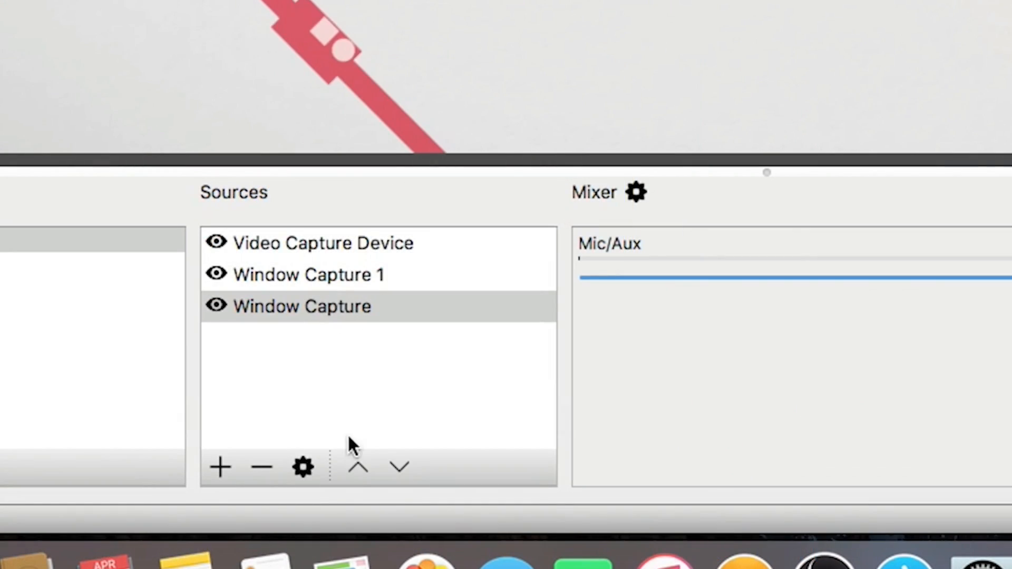
Move the game capture up the source list and add an Audio Input Capture microphone source
{"action": "left_click", "coordinate": [358, 467]}
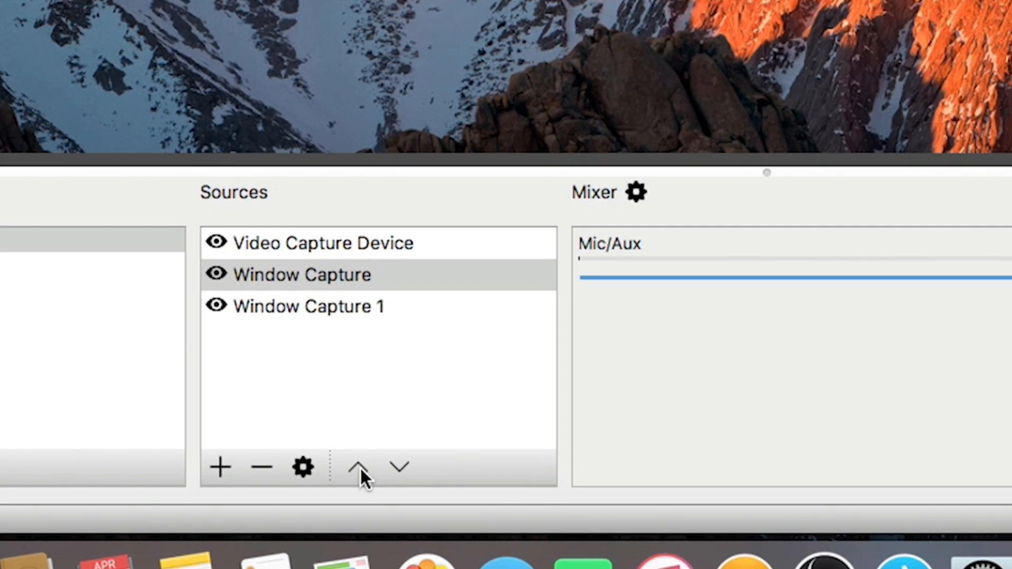
{"action": "mouse_move", "coordinate": [387, 362]}
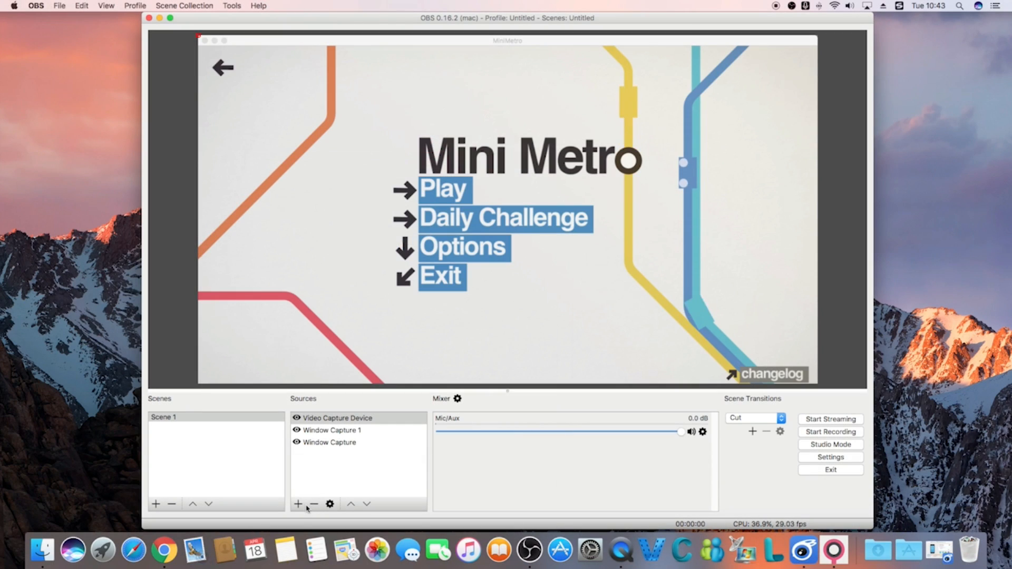
{"action": "left_click", "coordinate": [297, 504]}
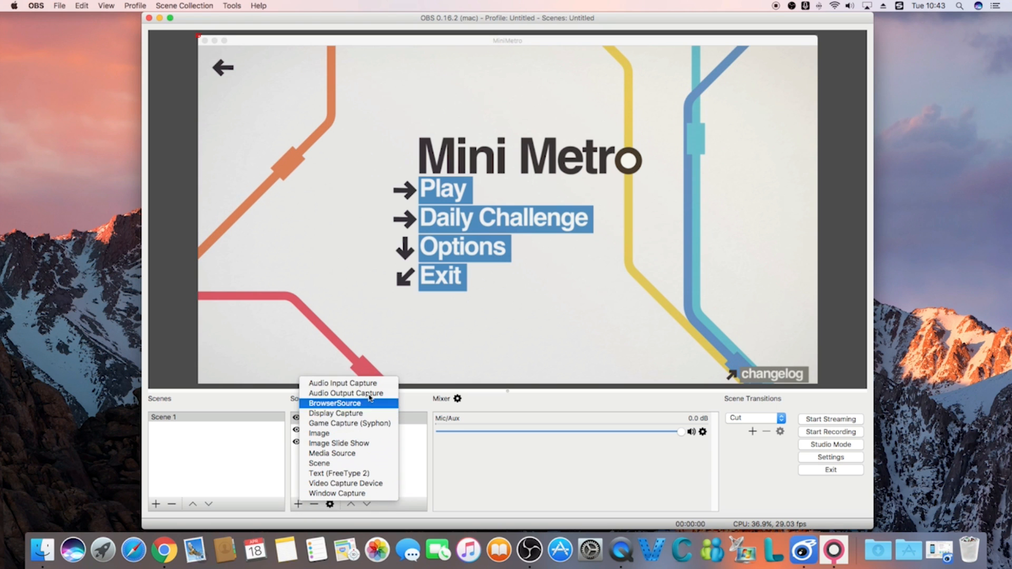
{"action": "left_click", "coordinate": [344, 383]}
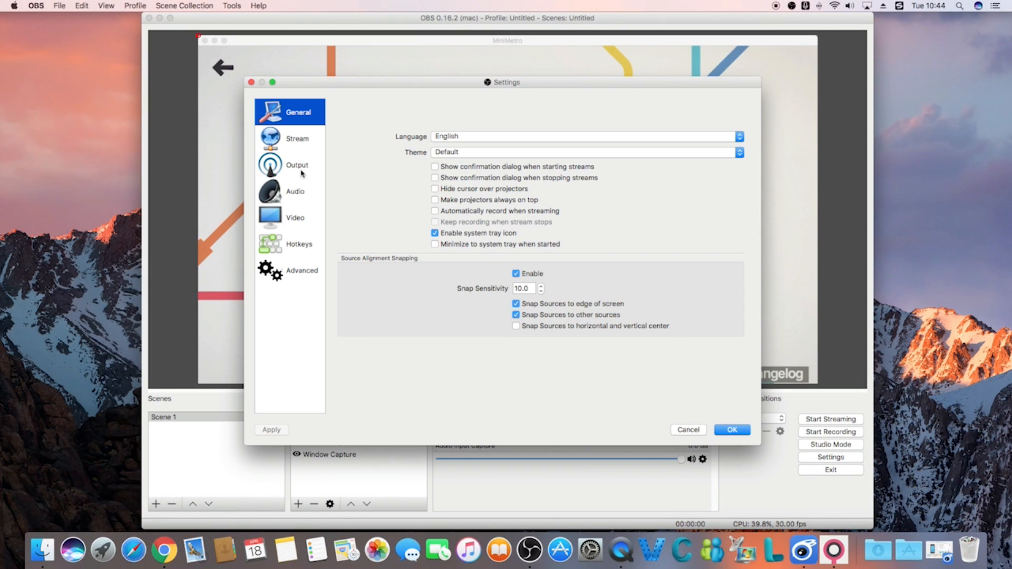
Set Output to 4000 video / 128 audio bitrate and Video to 1280x720 at 30 fps
{"action": "left_click", "coordinate": [297, 164]}
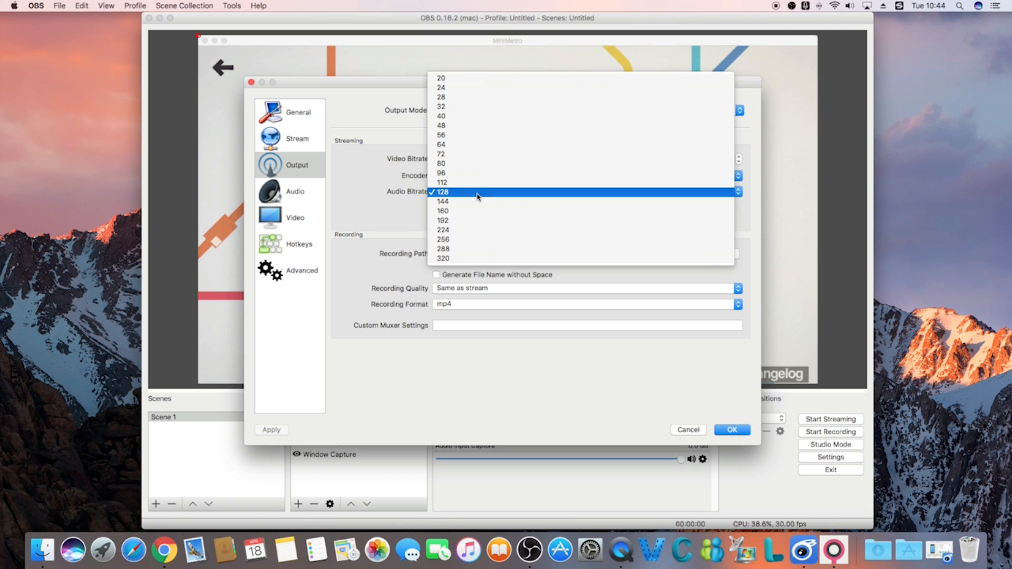
{"action": "left_click", "coordinate": [441, 192]}
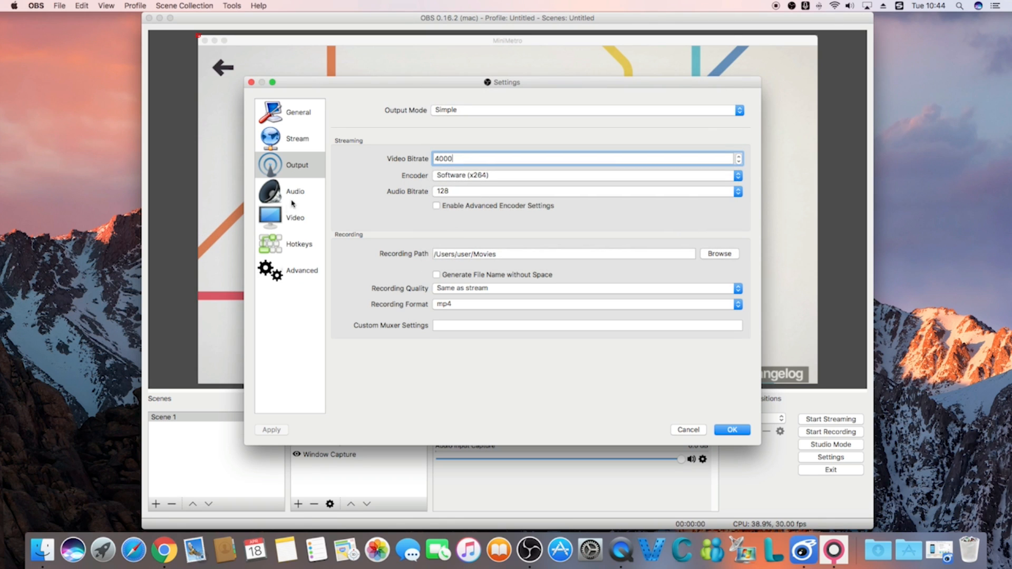
{"action": "left_click", "coordinate": [295, 217]}
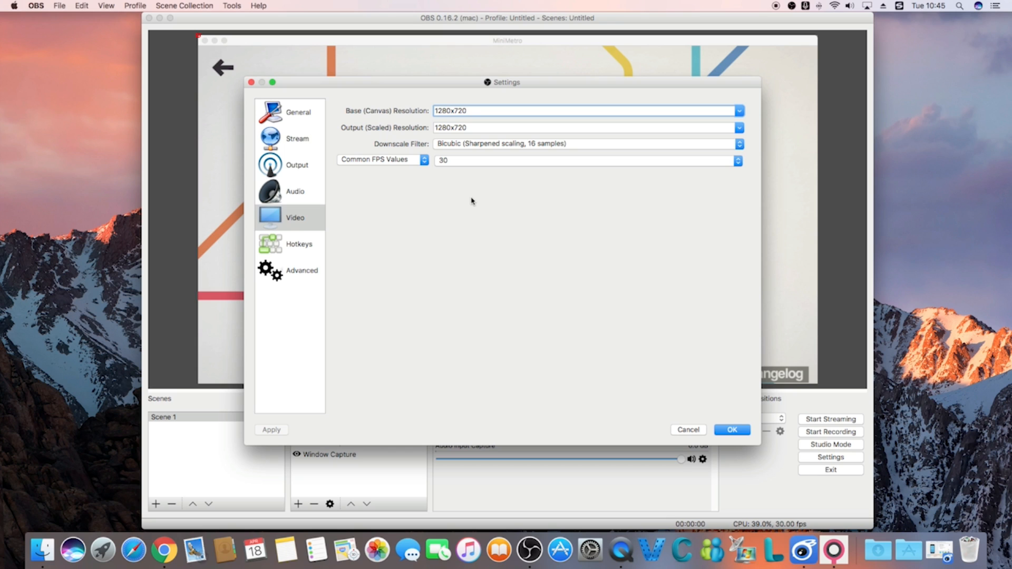
{"action": "left_click", "coordinate": [294, 191]}
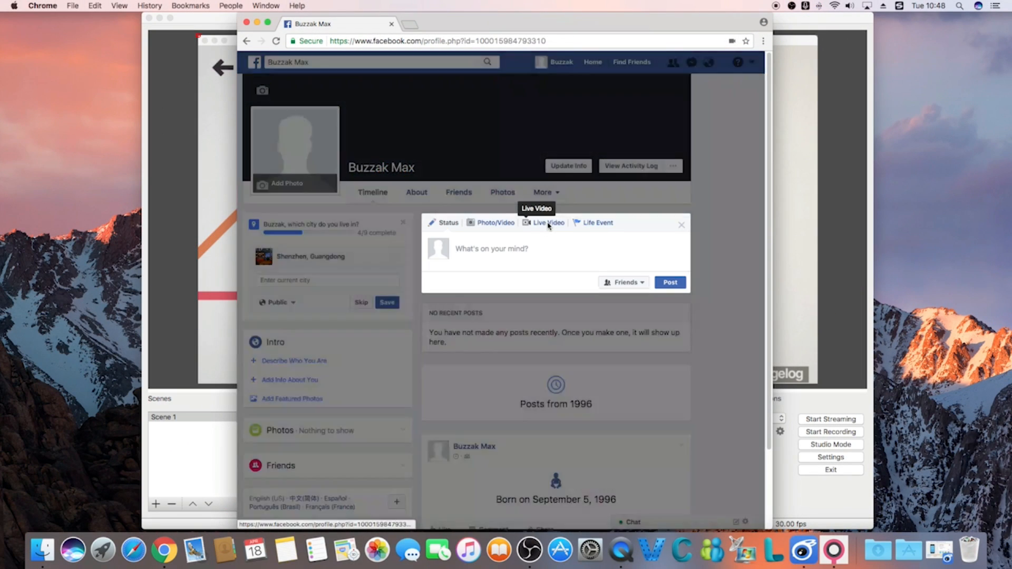
From the profile's Live Video option create a Facebook live stream for external software
{"action": "left_click", "coordinate": [547, 223]}
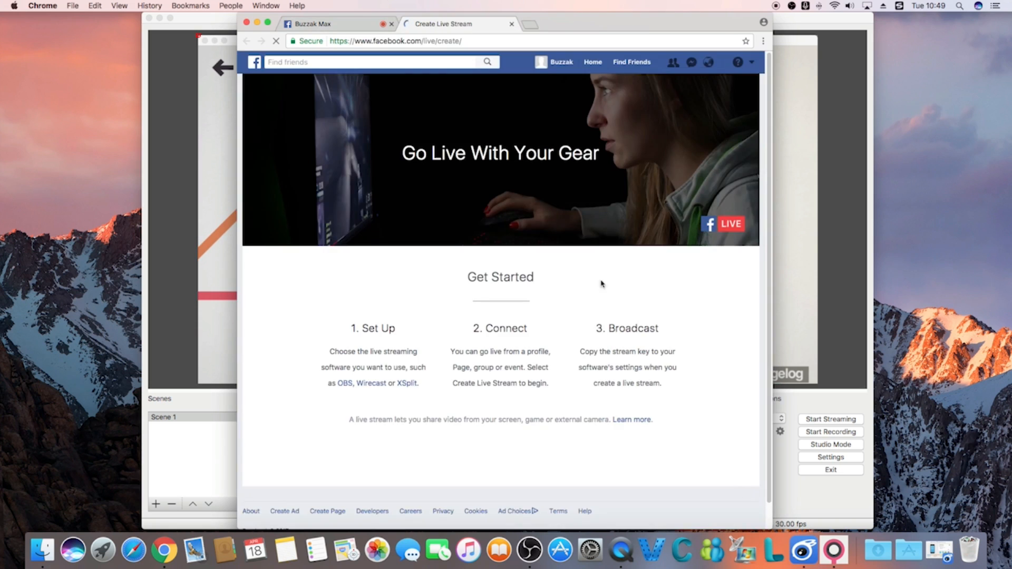
{"action": "left_click", "coordinate": [500, 201]}
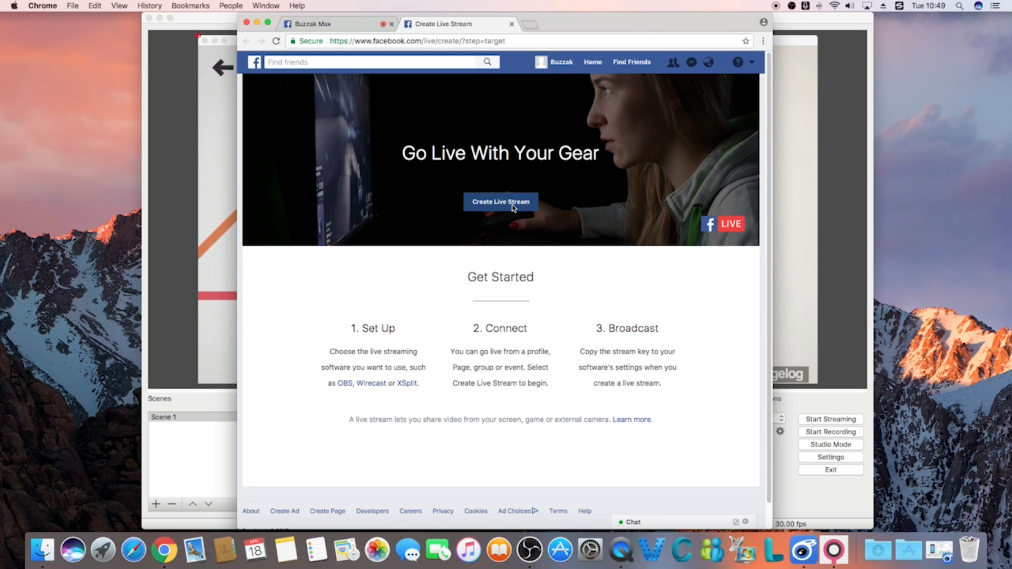
{"action": "left_click", "coordinate": [499, 202]}
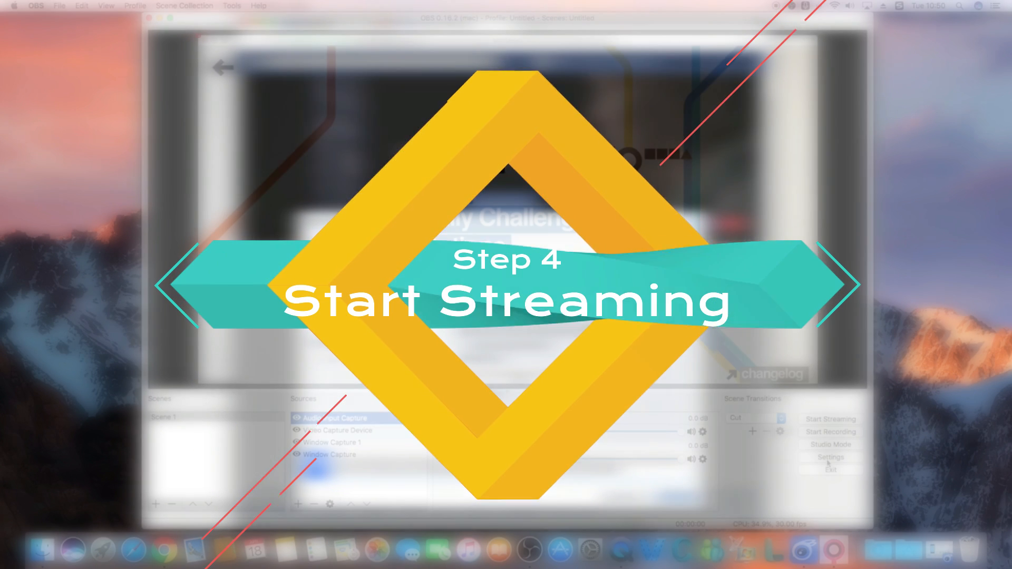
Choose Facebook Live as the stream service and paste in the stream key
{"action": "left_click", "coordinate": [829, 456]}
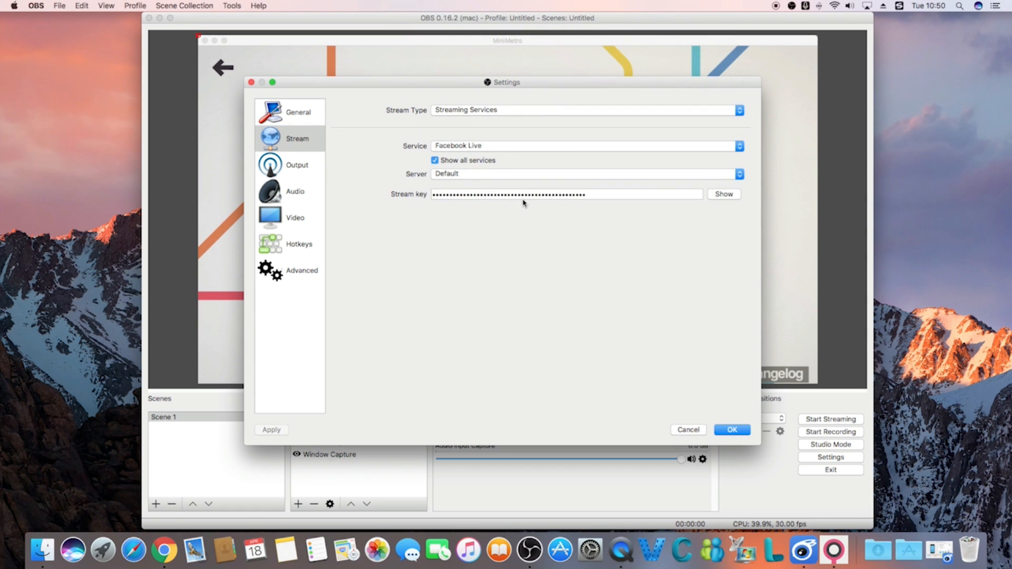
{"action": "right_click", "coordinate": [523, 194]}
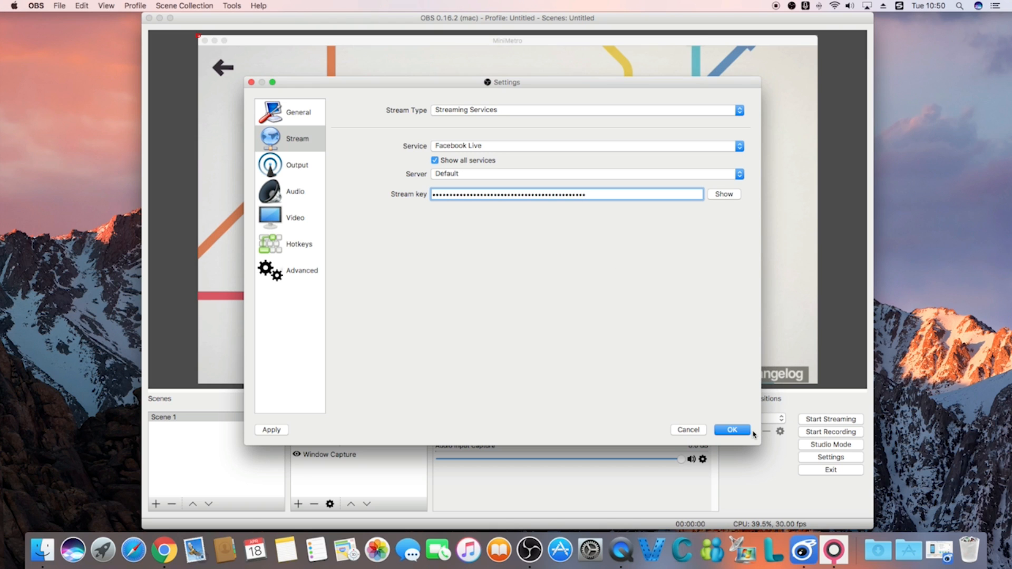
Confirm the stream settings and Go Live so the Mini Metro feed broadcasts on the profile
{"action": "left_click", "coordinate": [731, 430]}
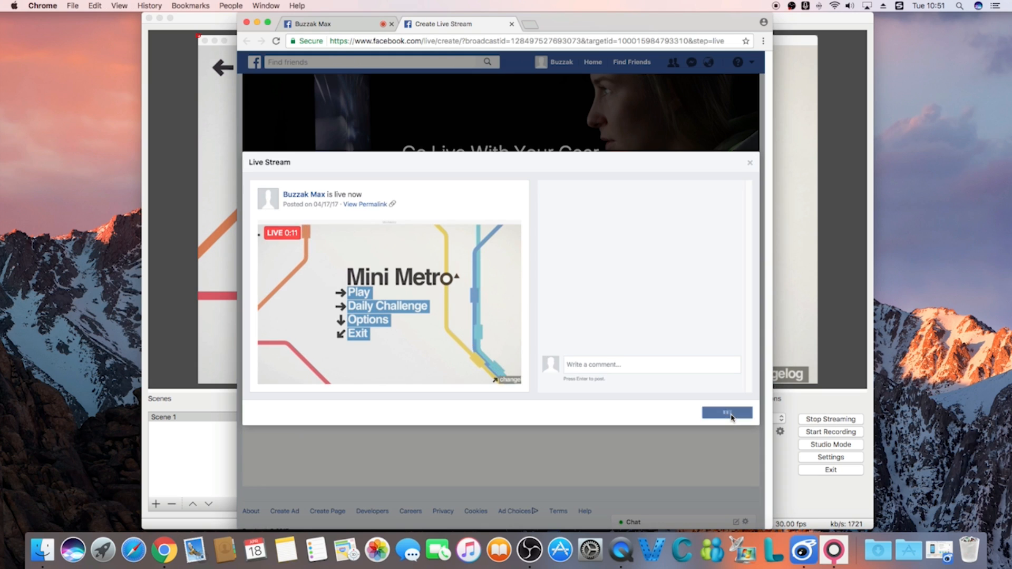
{"action": "left_click", "coordinate": [726, 413]}
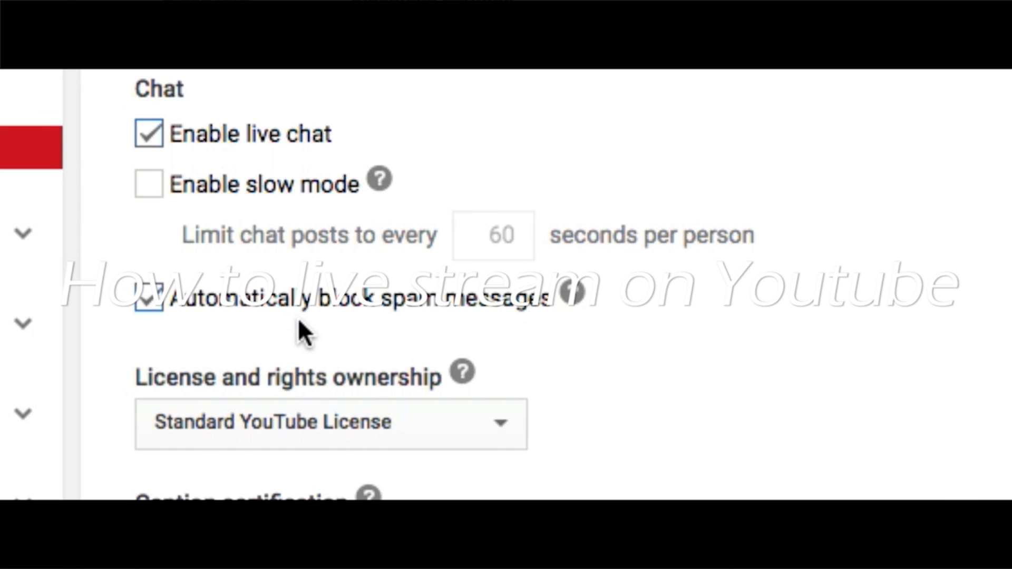
{"action": "scroll", "scroll_direction": "down", "scroll_amount": 3}
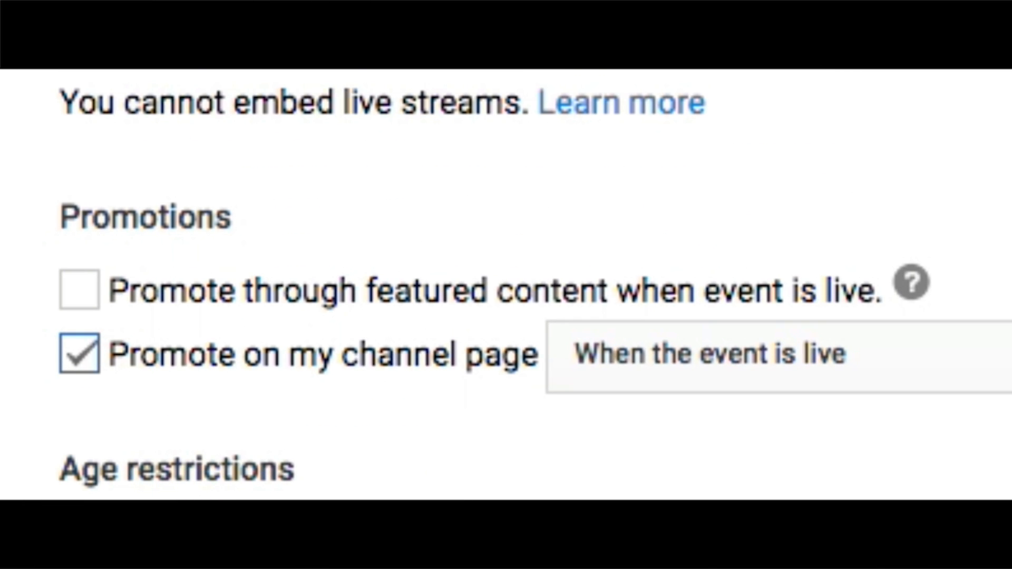